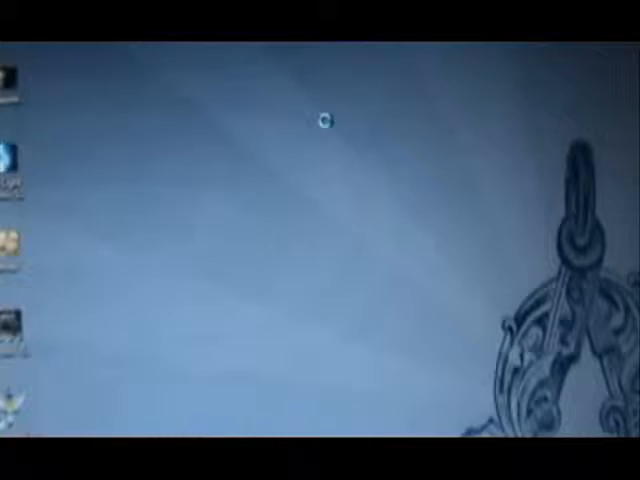
Bring up the desktop shortcut menu offering Screen resolution, Gadgets and Personalize
right_click(322, 120)
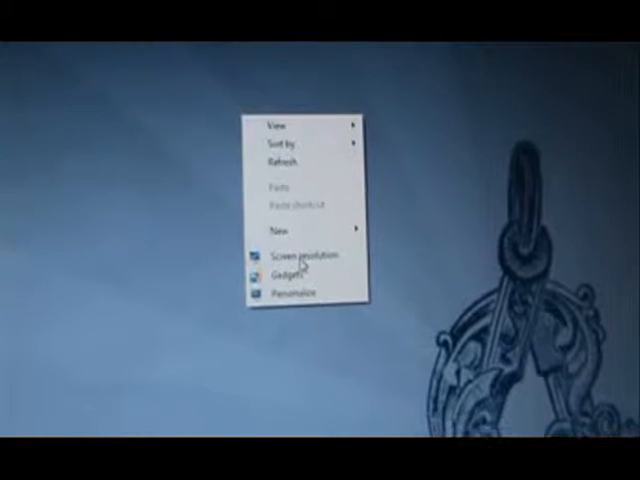
Open Screen resolution settings and run Detect, which finds no additional display
click(297, 256)
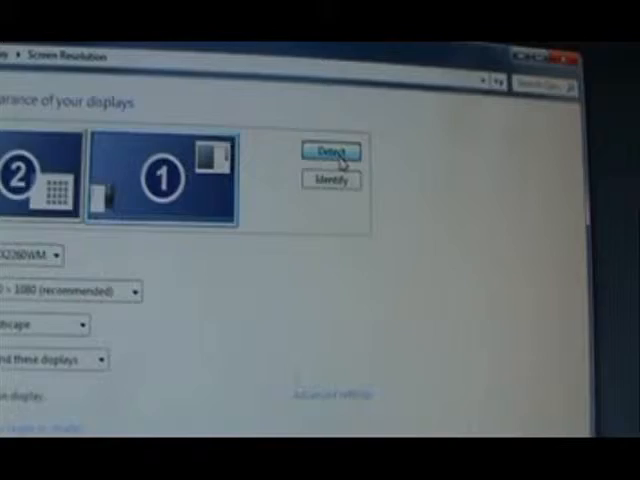
click(328, 154)
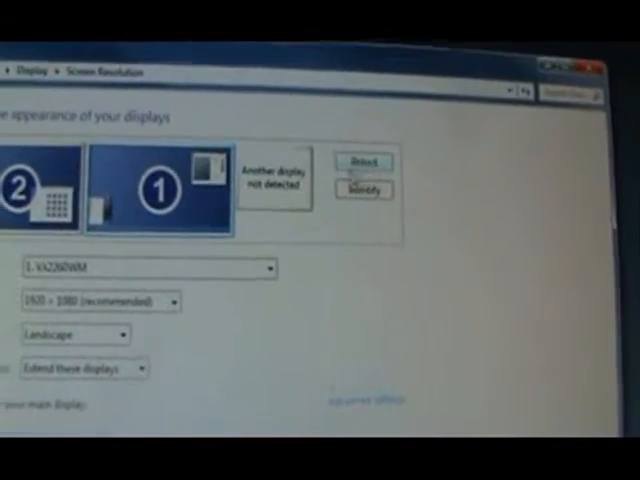